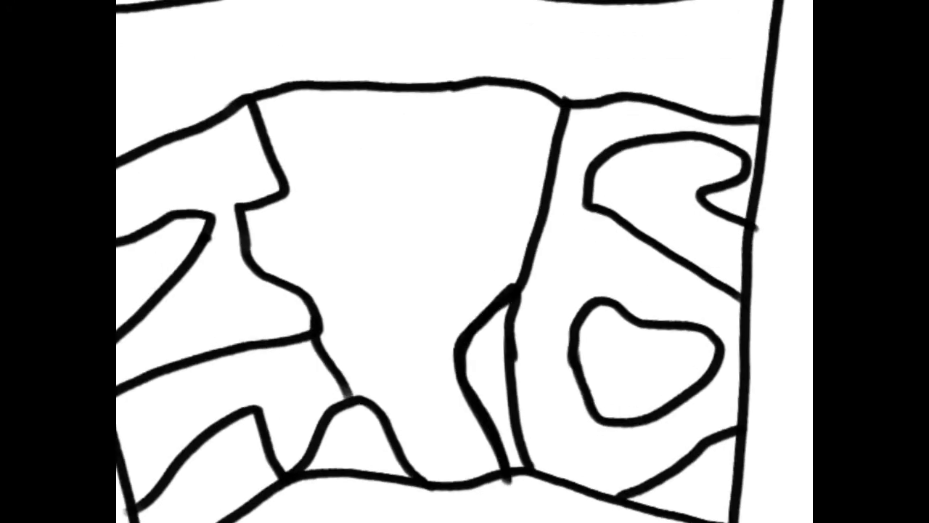
# Step: Bucket-fill the central region light blue, the surrounding shapes dark grey, and the bottom band pale blue-grey
pyautogui.click(341, 276)
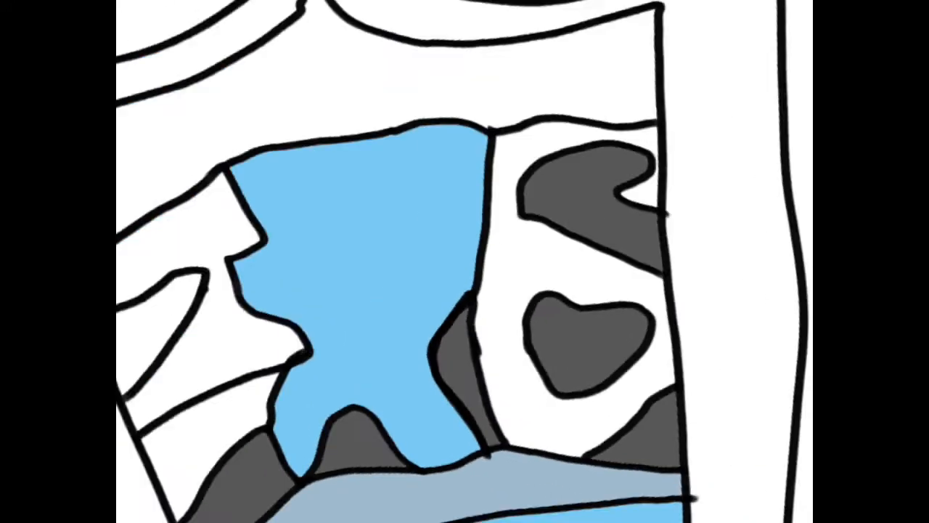